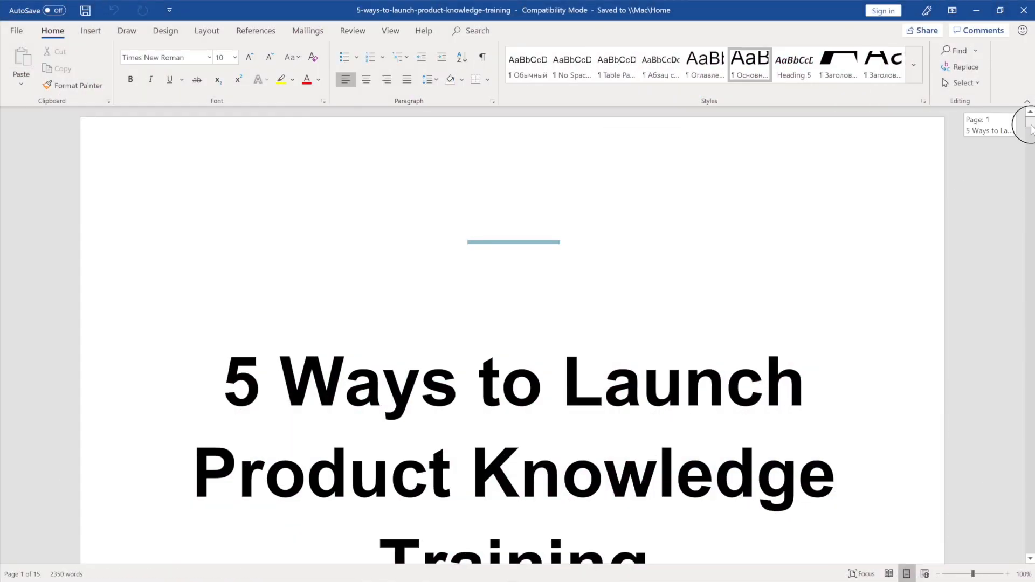
Start a new book from an existing file and filter the file list to Word documents.
scroll("down", 3)
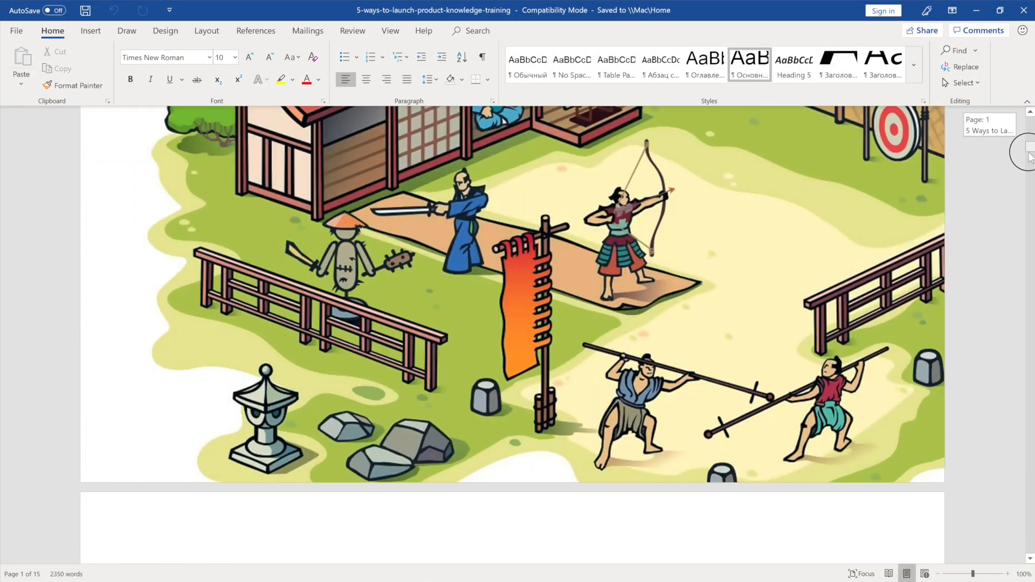
scroll("down", 3)
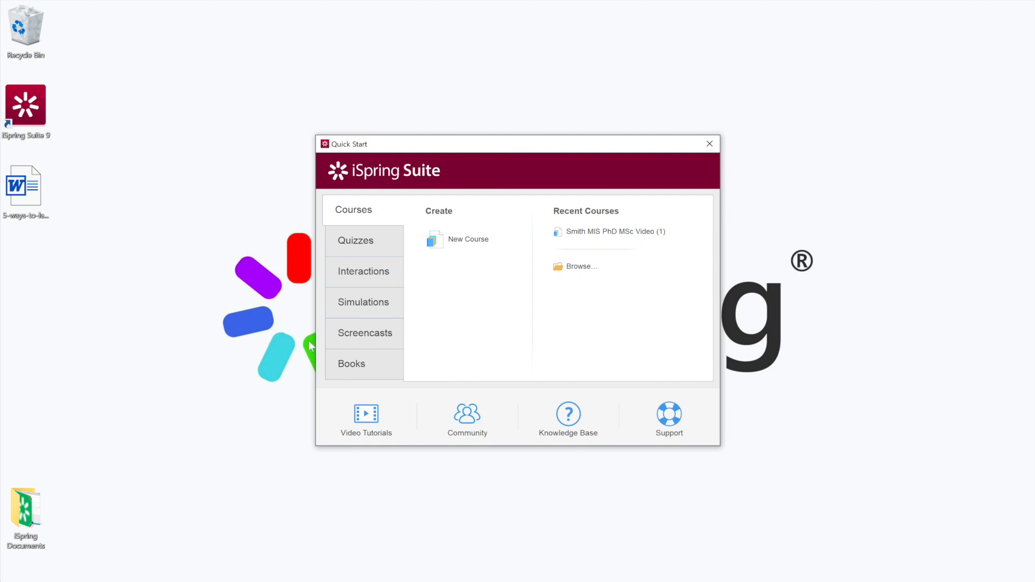
left_click(351, 363)
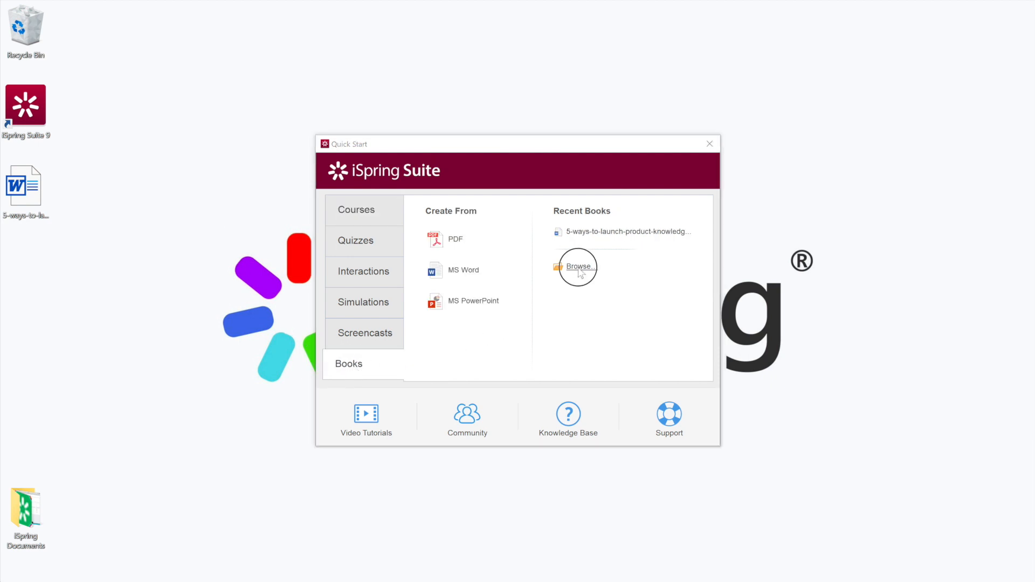
left_click(577, 266)
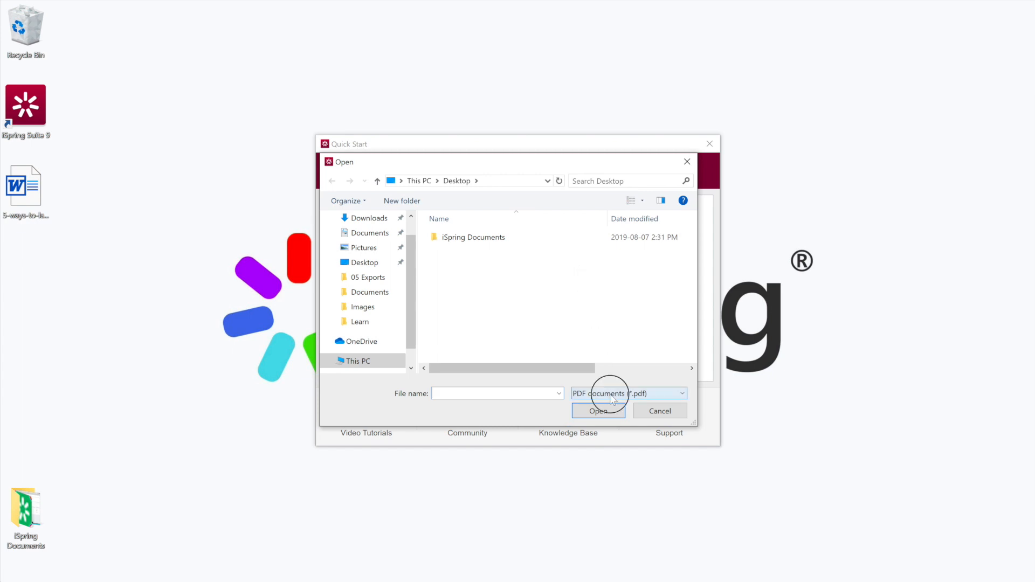
left_click(626, 393)
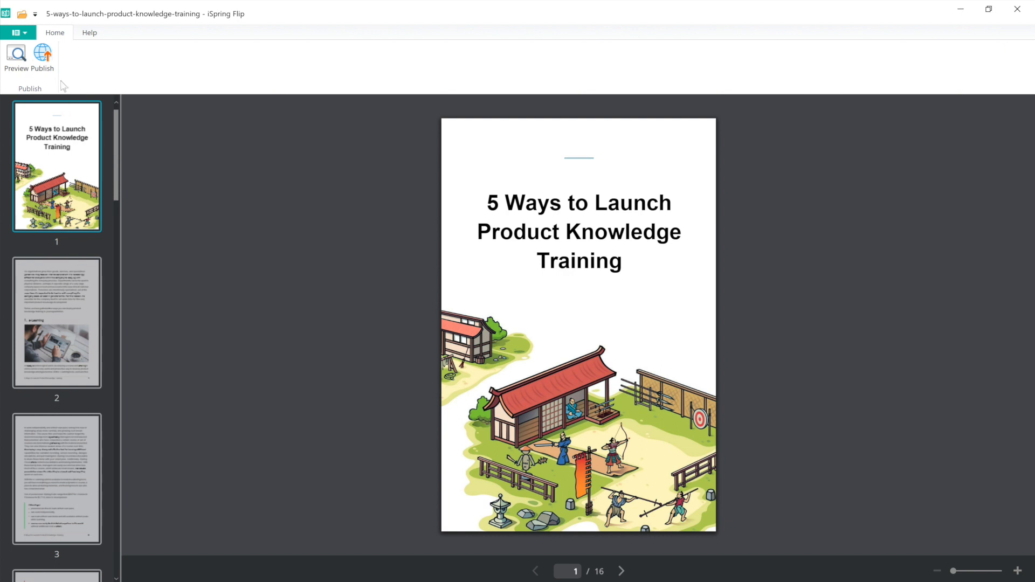
Open Publish Book and choose the LMS output with the SCORM 1.2 profile.
left_click(42, 56)
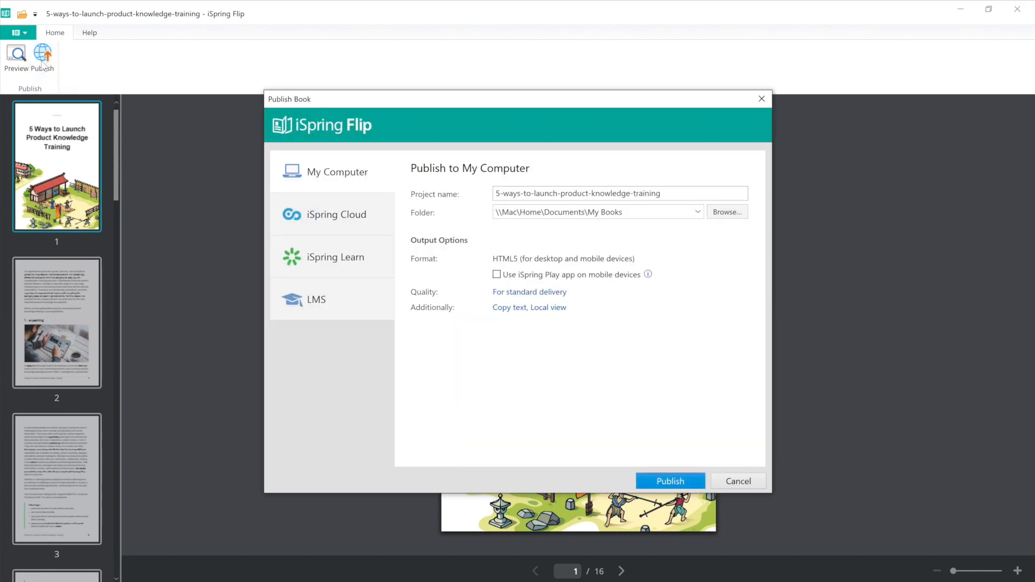
mouse_move(110, 98)
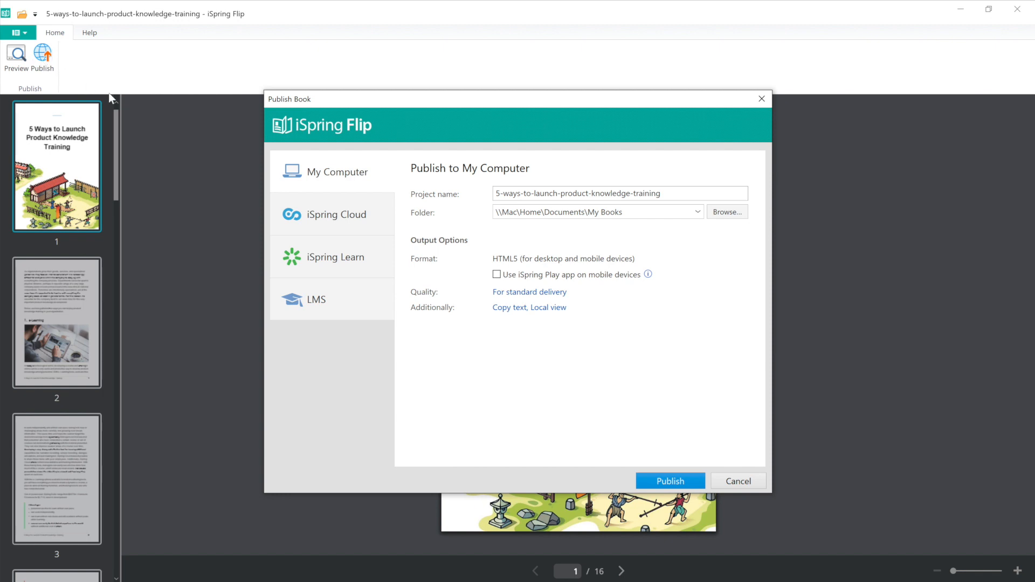
left_click(315, 299)
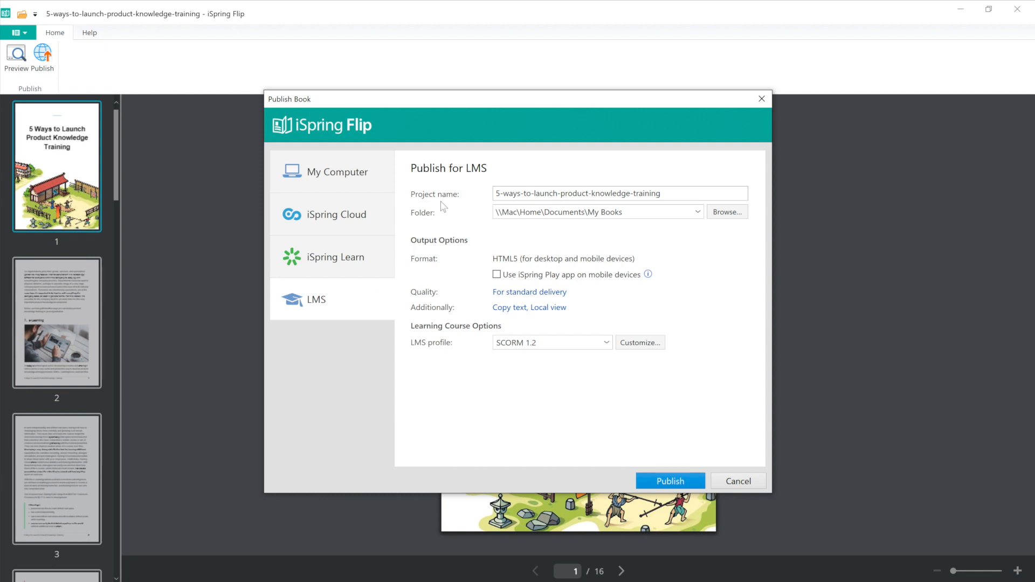
Set the output folder to Desktop and enable the iSpring Play mobile app.
left_click(725, 212)
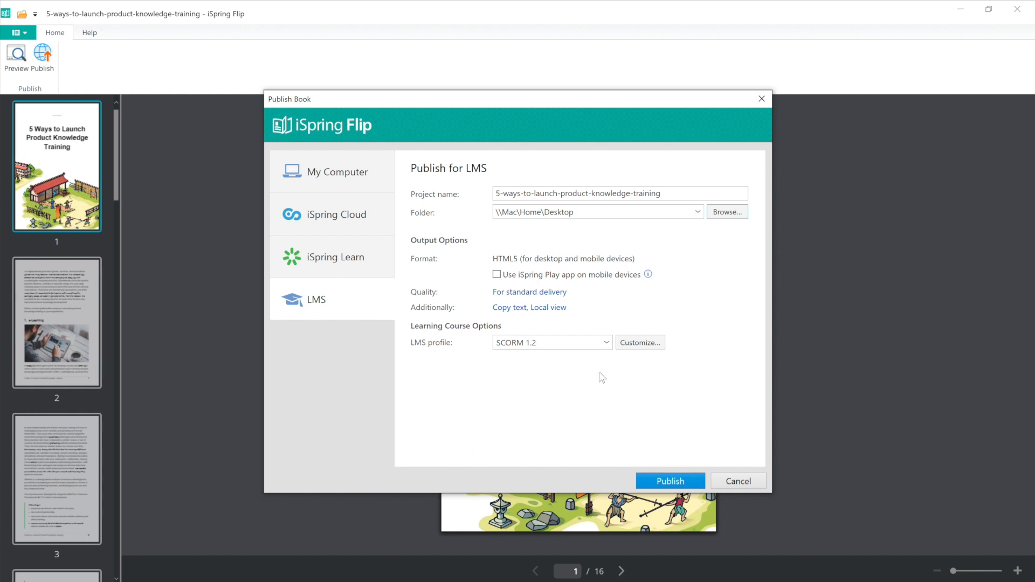
mouse_move(443, 269)
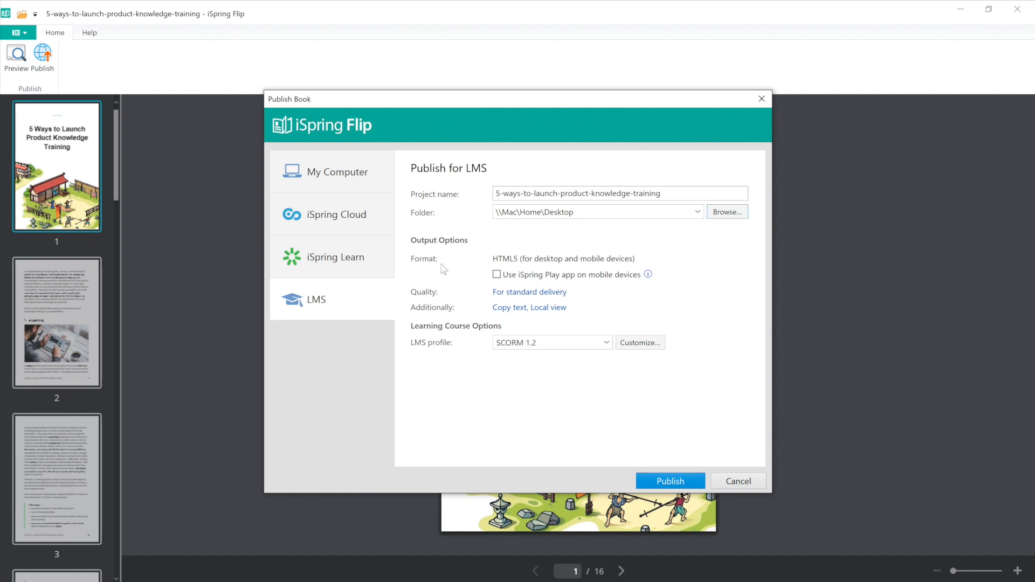
left_click(496, 274)
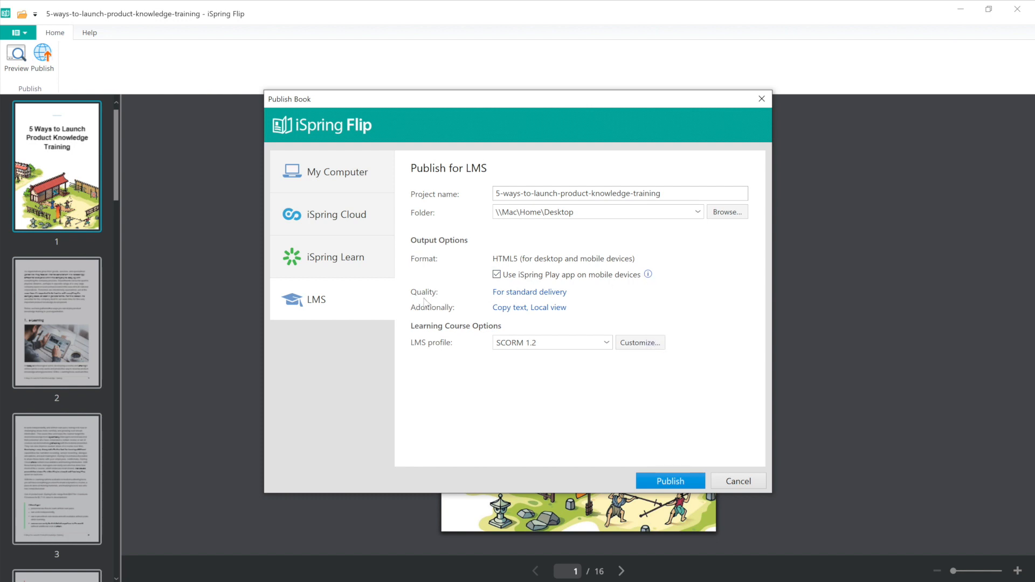
mouse_move(529, 307)
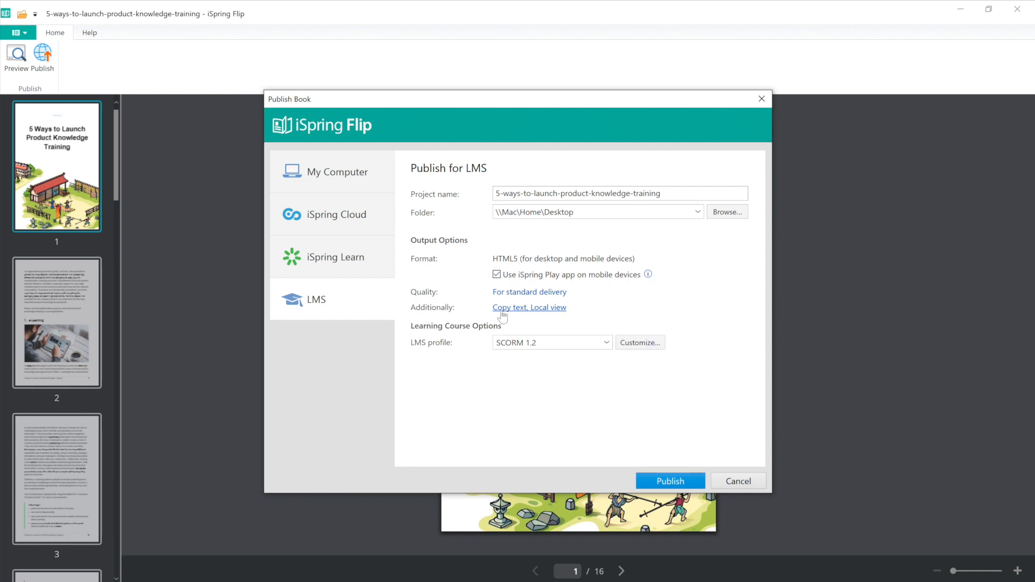
Keep text copying and local-drive viewing enabled and save the additional settings.
left_click(529, 308)
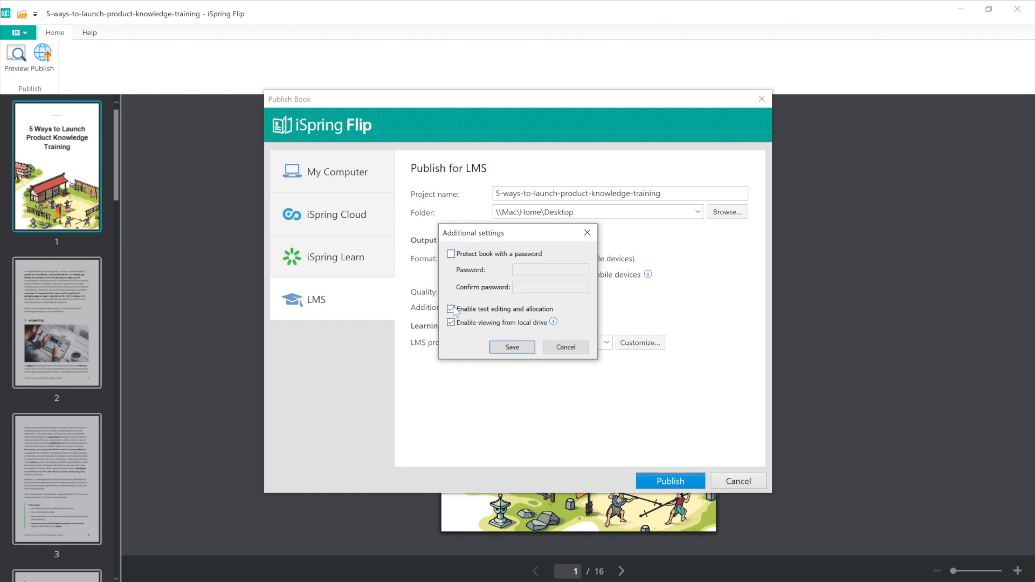
left_click(451, 322)
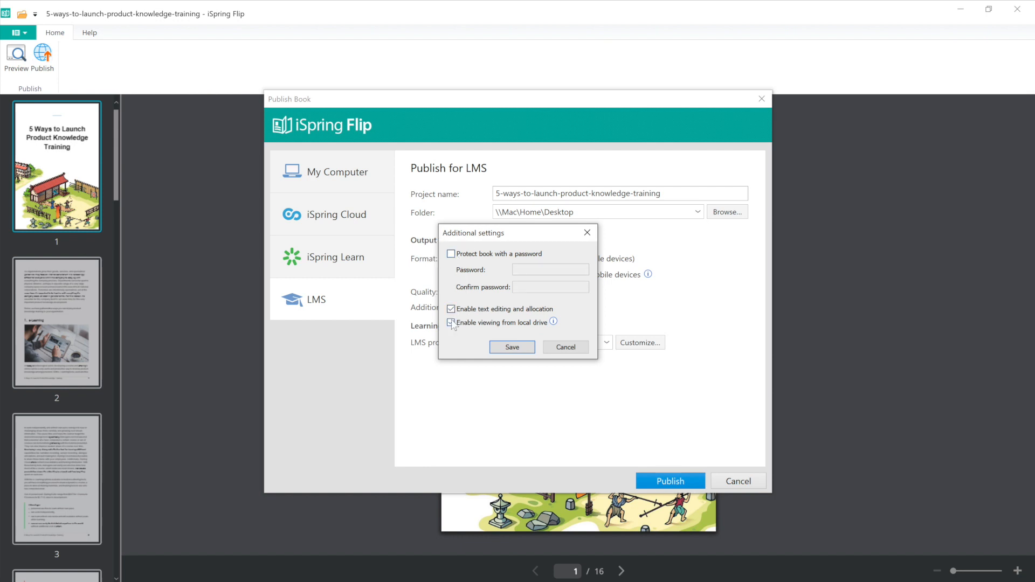
left_click(450, 322)
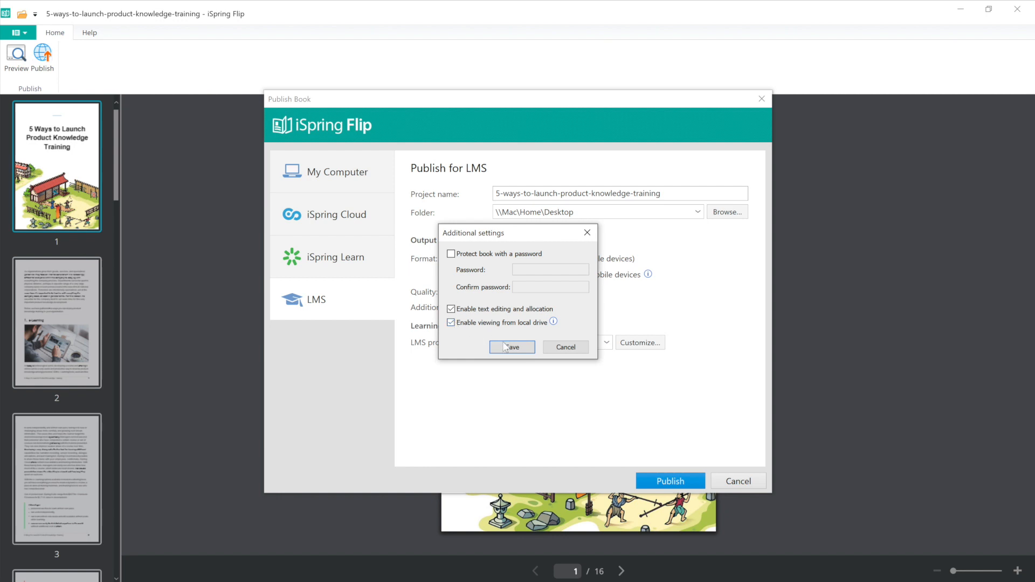
left_click(511, 347)
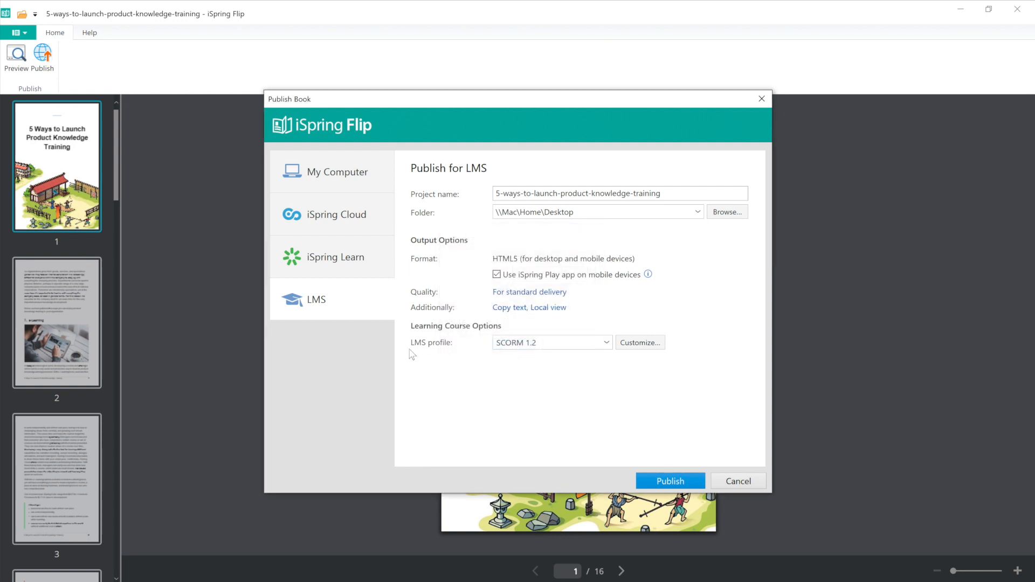
left_click(637, 342)
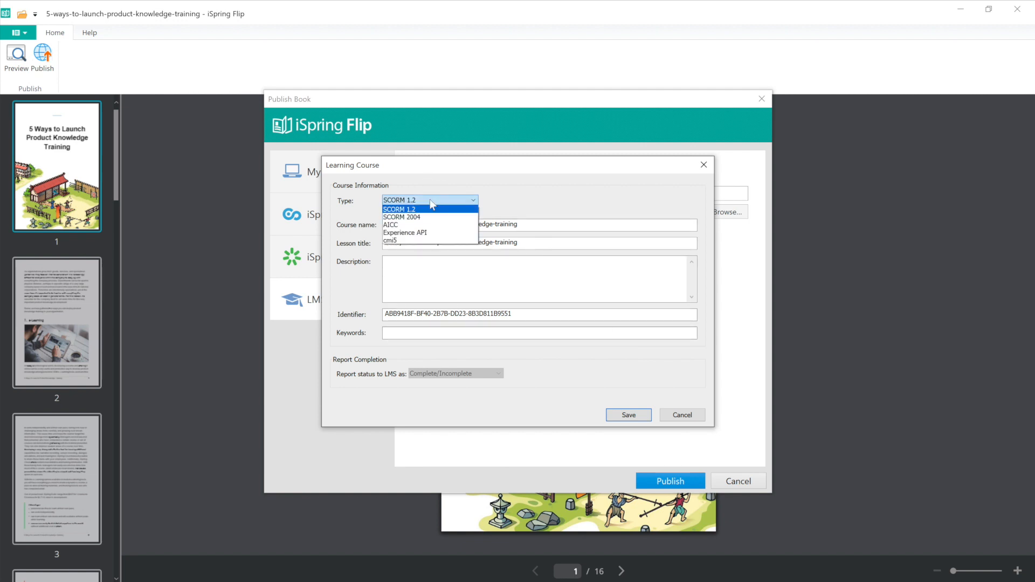
mouse_move(425, 217)
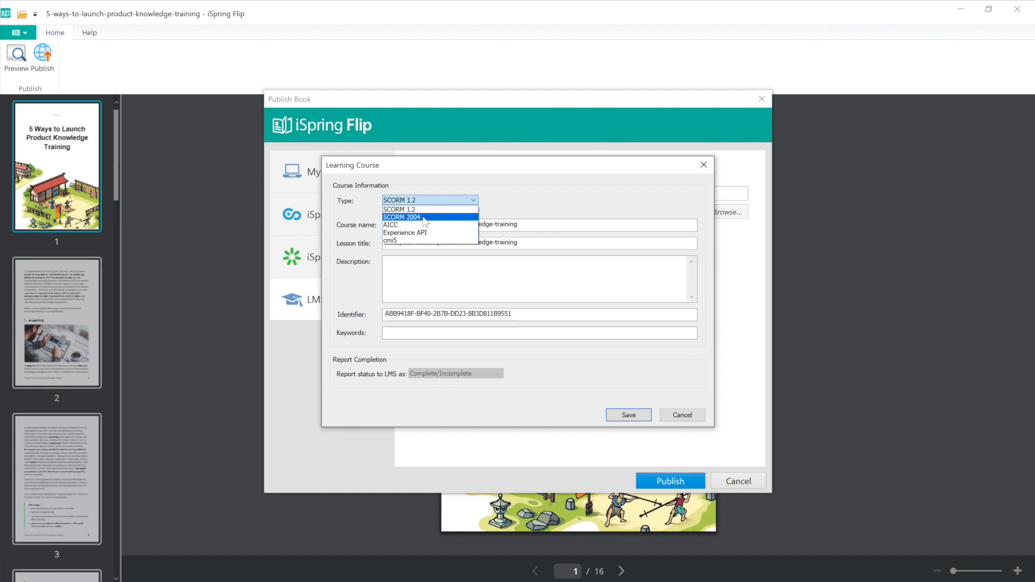
mouse_move(432, 233)
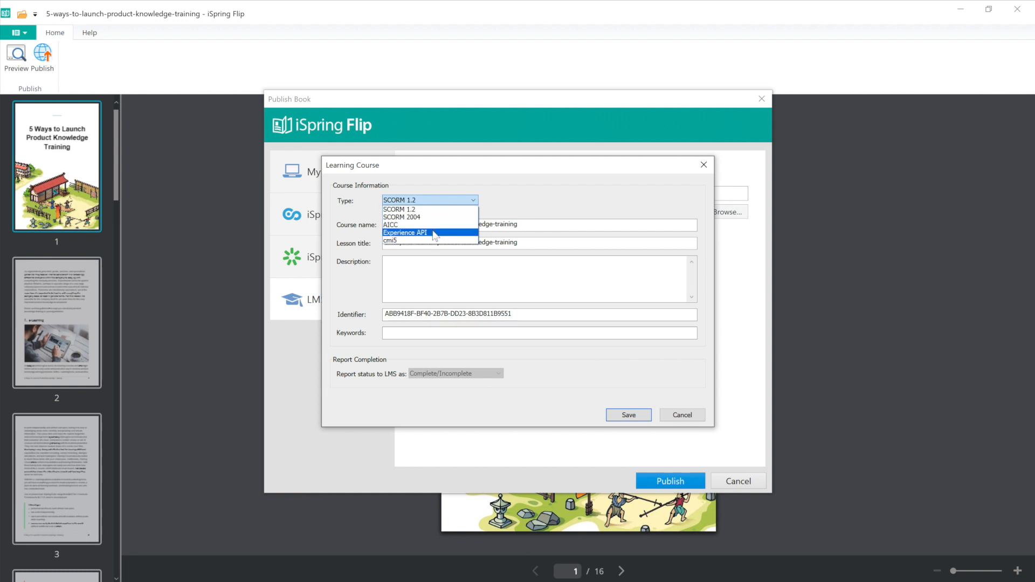
mouse_move(428, 240)
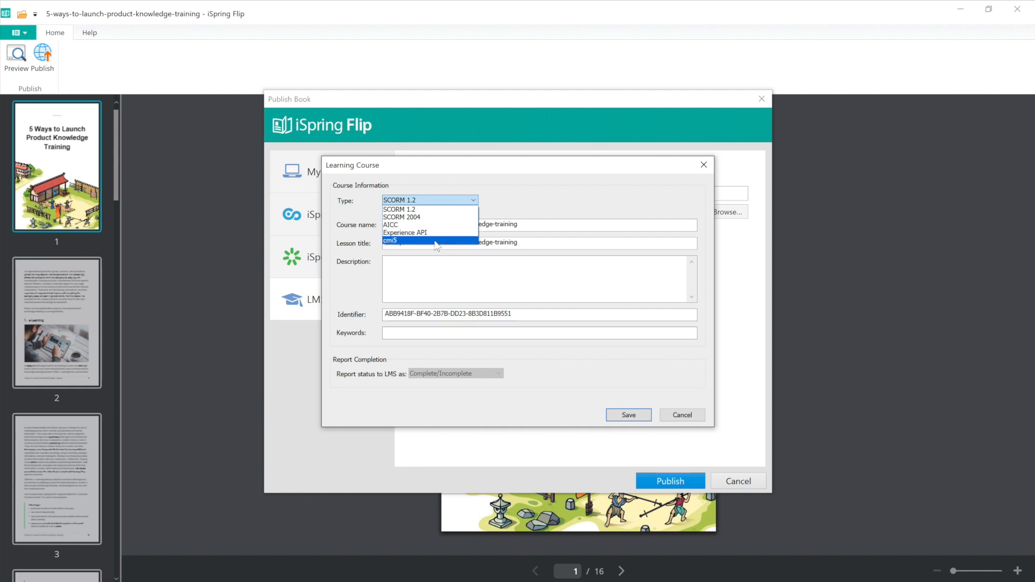
left_click(390, 224)
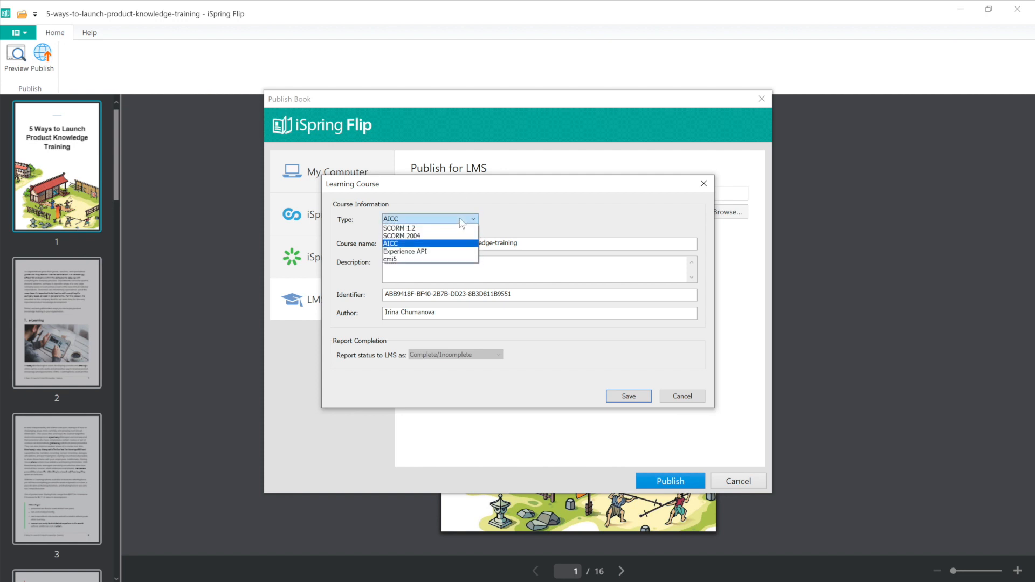
left_click(401, 227)
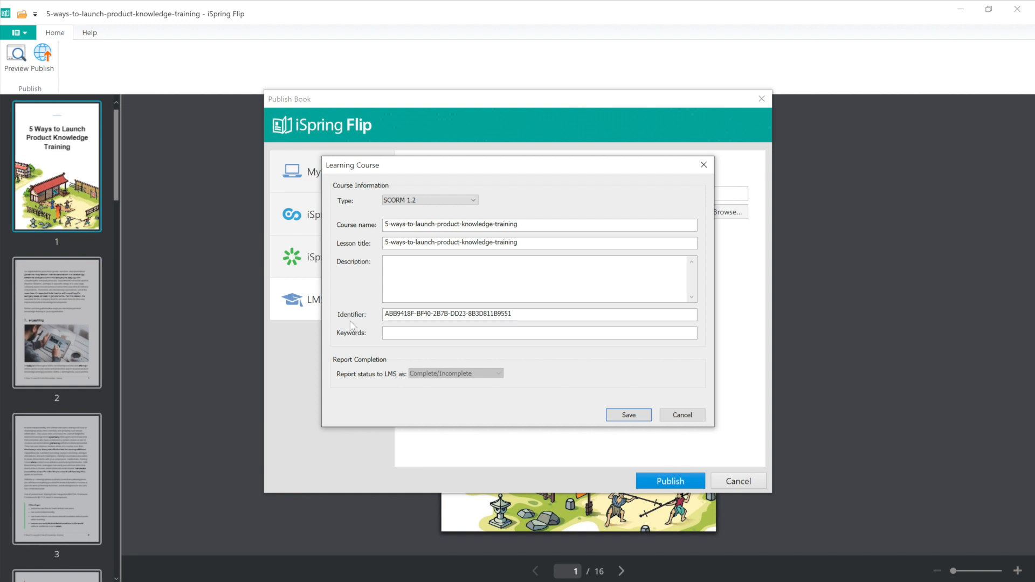
left_click(627, 414)
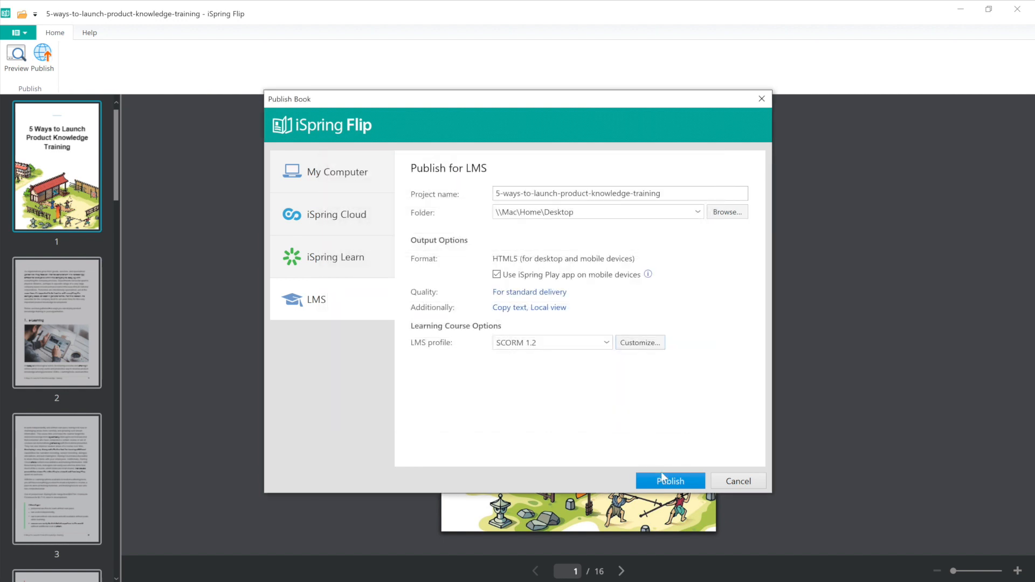
Publish the SCORM package to the Desktop, preview the book, then reveal the zip in its folder.
left_click(670, 481)
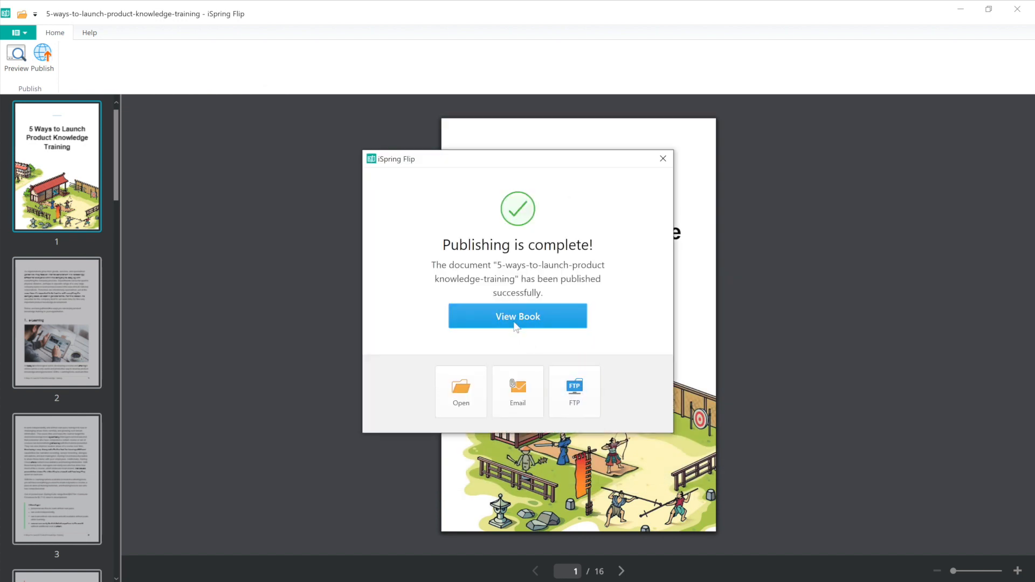
left_click(517, 315)
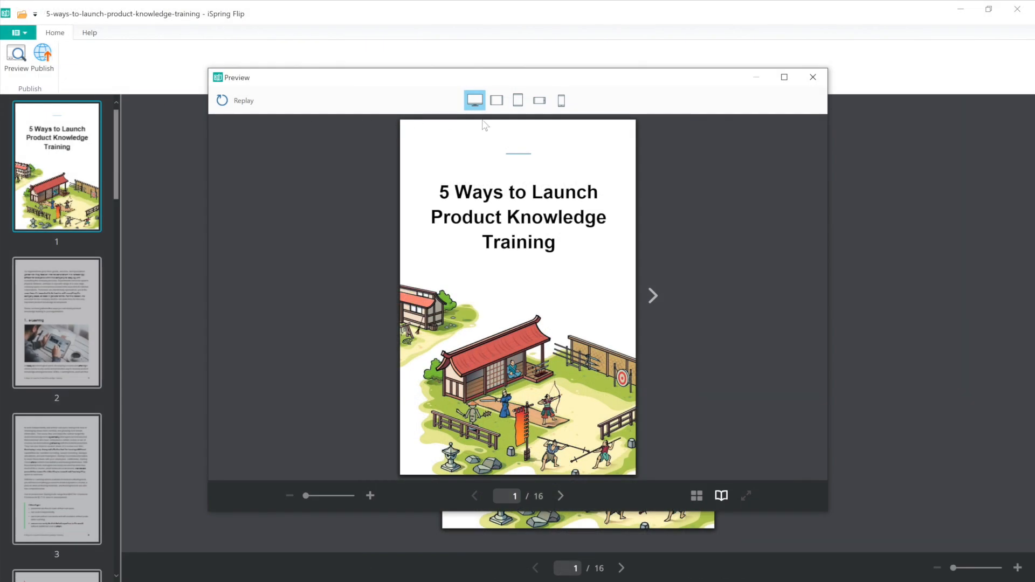
left_click(539, 100)
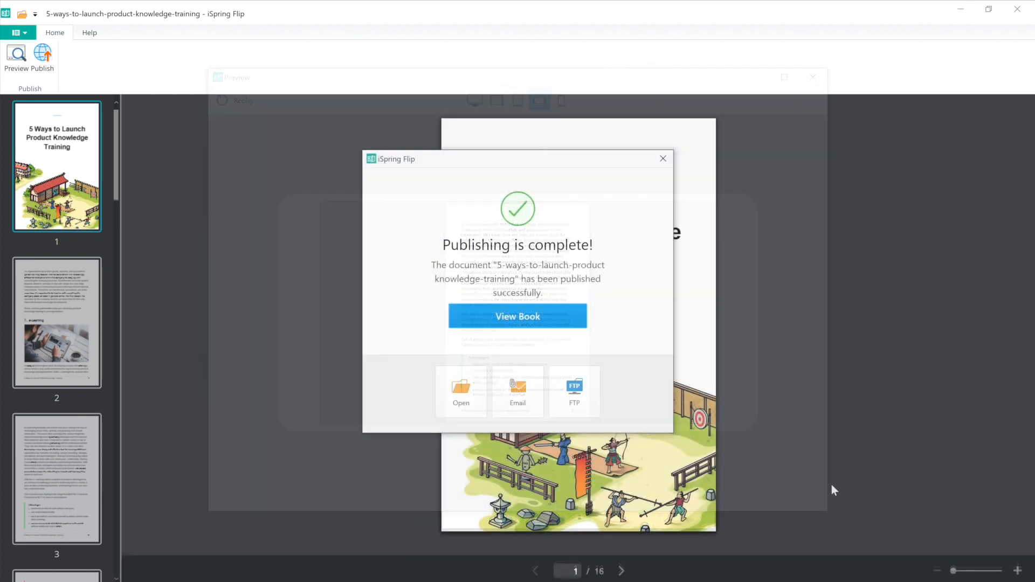
left_click(461, 391)
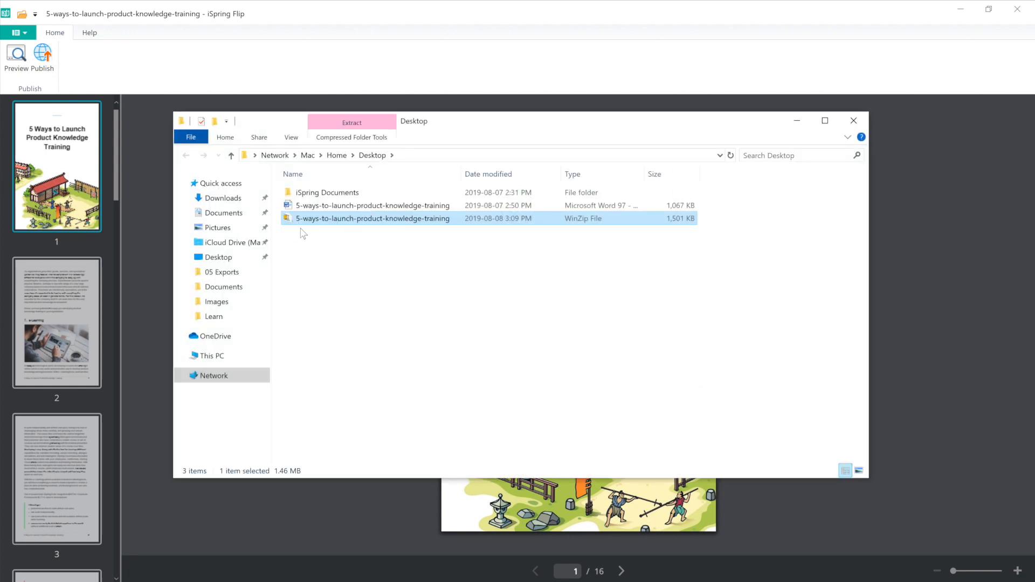
mouse_move(409, 240)
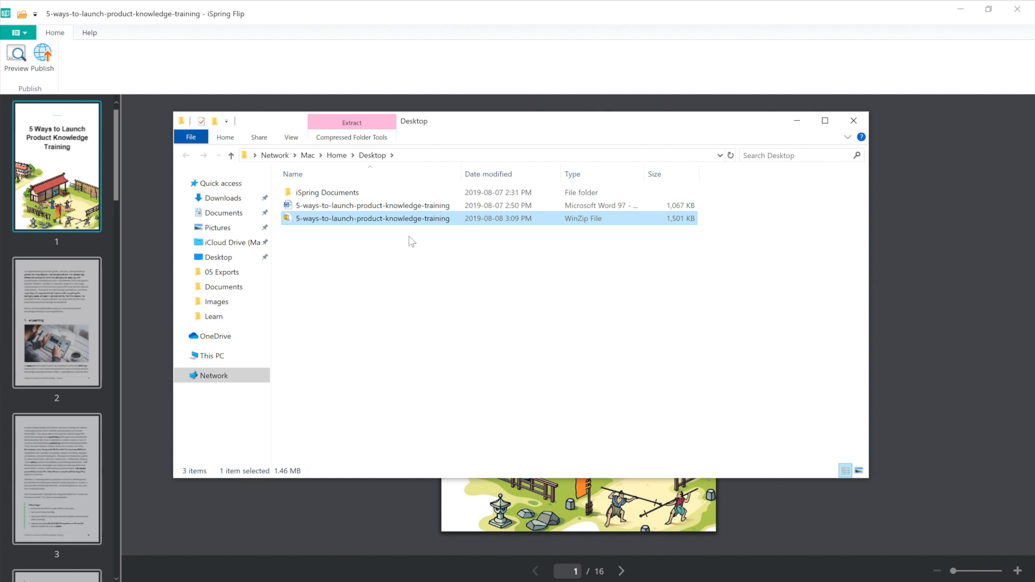